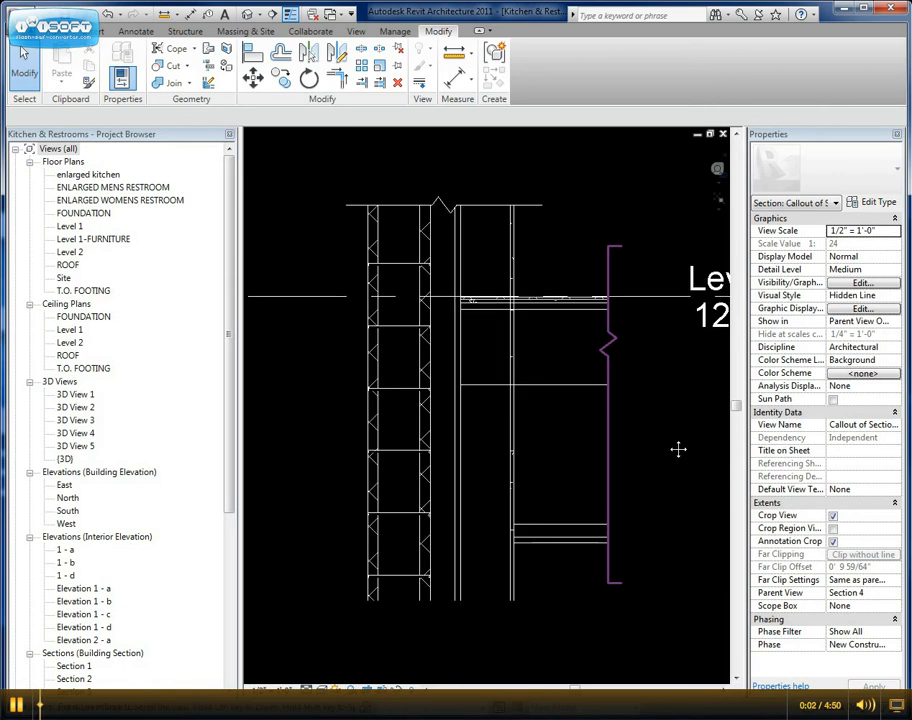
{"action": "mouse_move", "coordinate": [668, 438]}
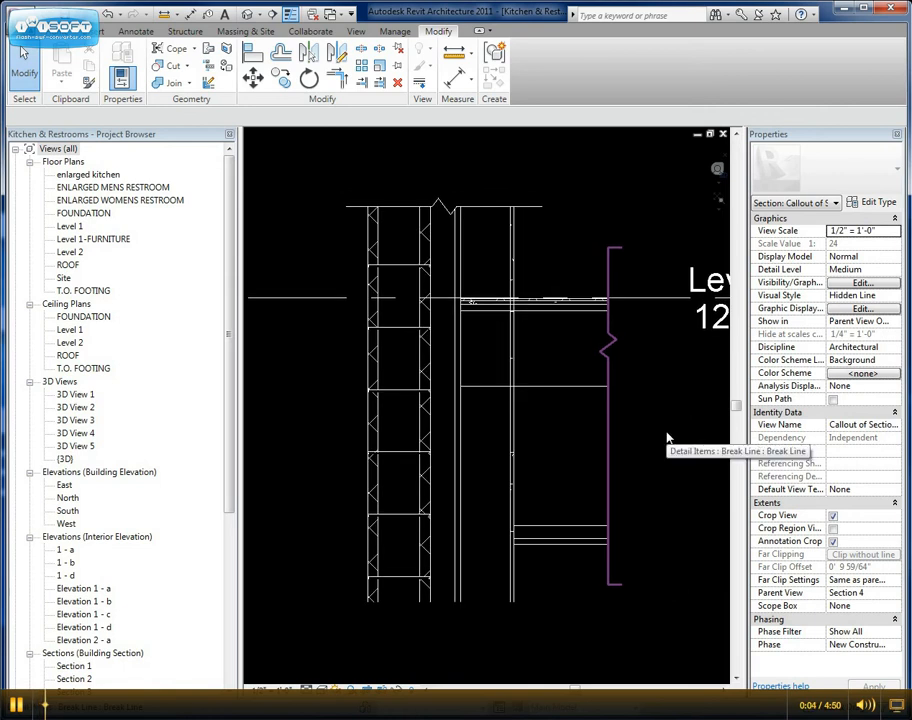
Deselect the break line, delete the old repeating block detail, and zoom to the wall/floor junction.
{"action": "left_click", "coordinate": [320, 415]}
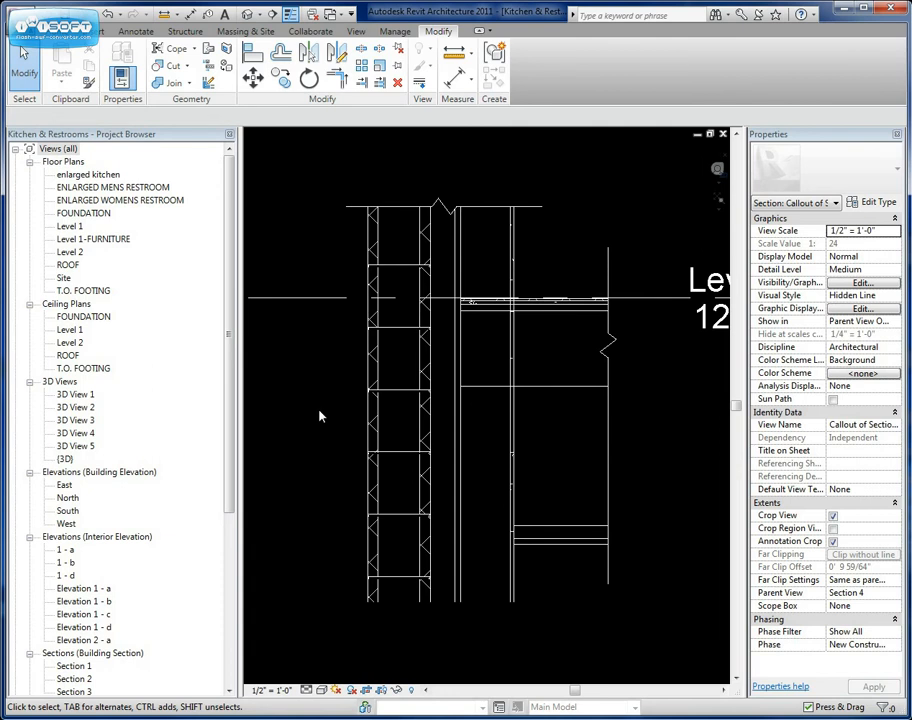
{"action": "mouse_move", "coordinate": [383, 368]}
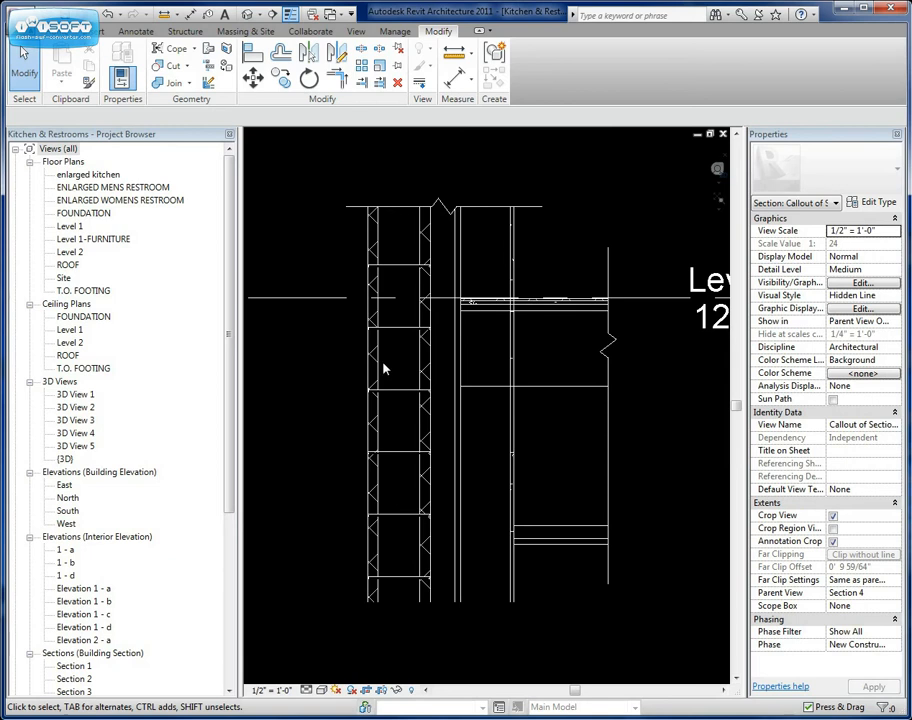
{"action": "mouse_move", "coordinate": [537, 424]}
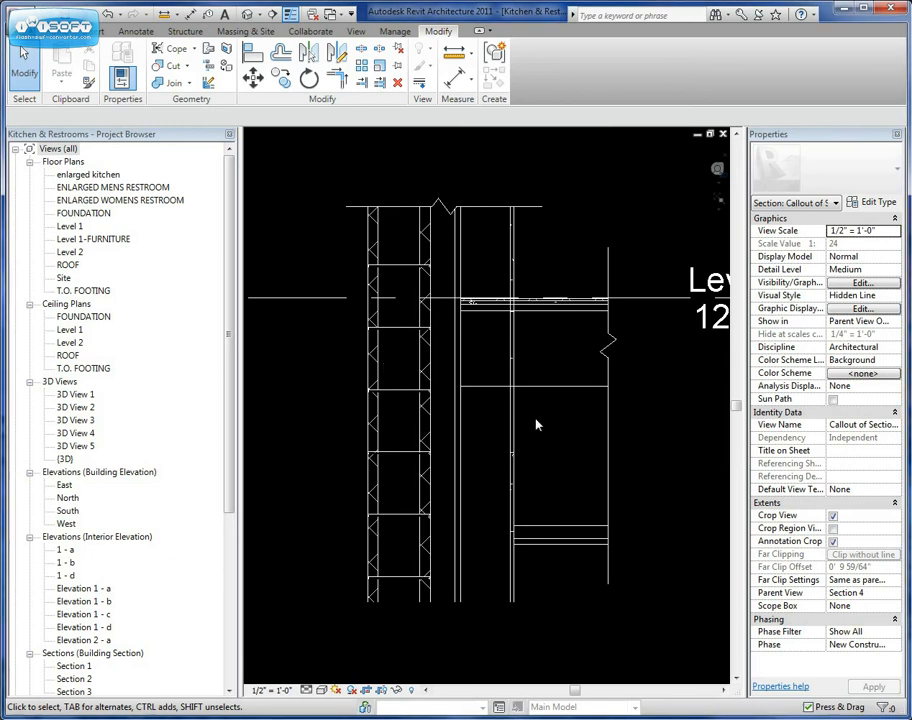
{"action": "left_click", "coordinate": [375, 420]}
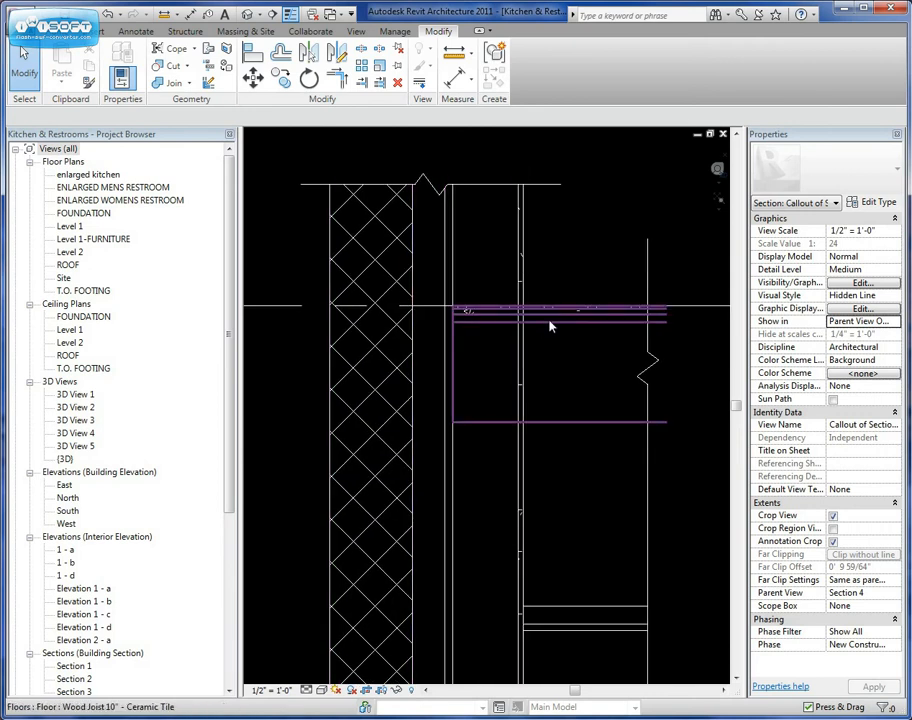
{"action": "left_click", "coordinate": [585, 471]}
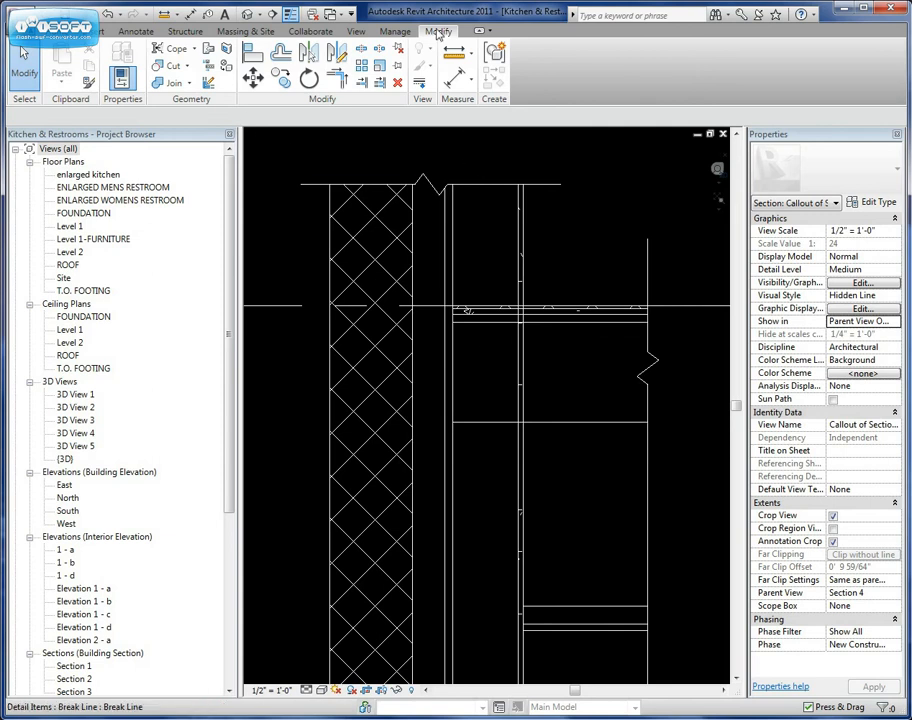
Join the exterior wall and floor geometry with Join Geometry.
{"action": "left_click", "coordinate": [170, 82]}
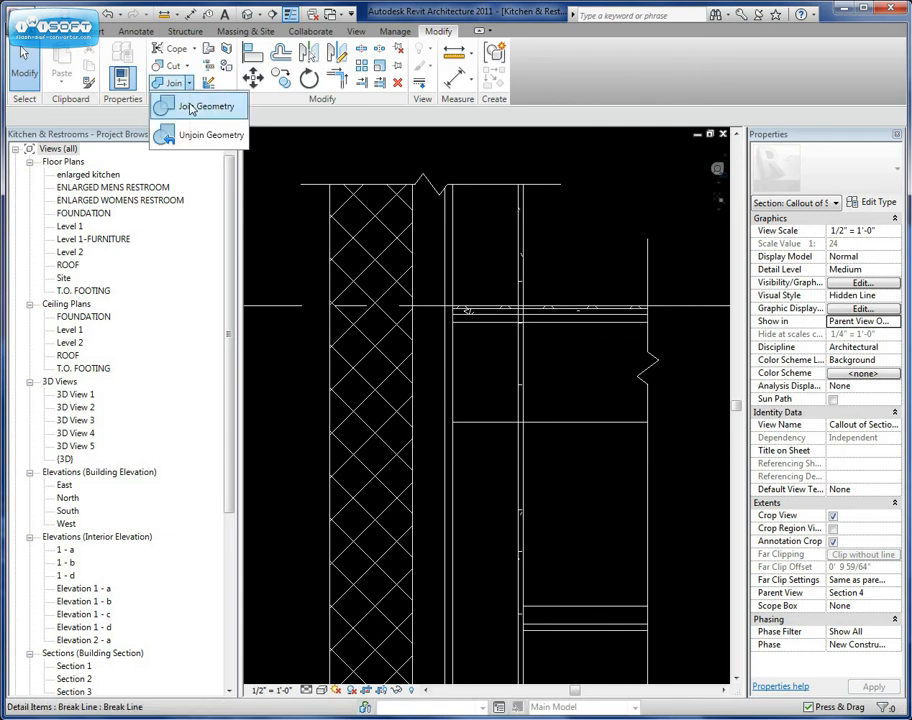
{"action": "left_click", "coordinate": [196, 106]}
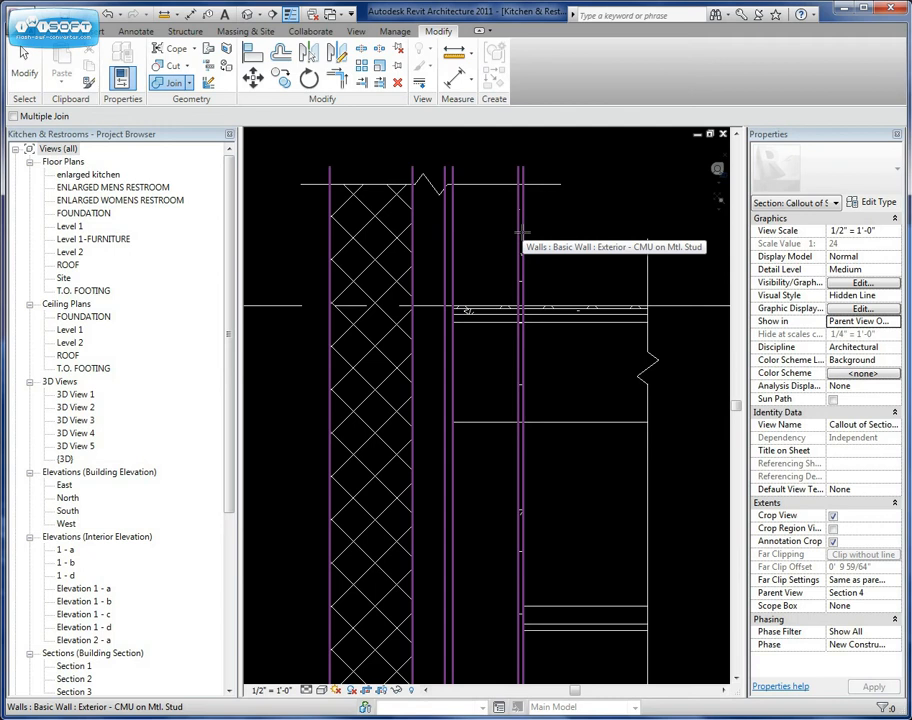
{"action": "left_click", "coordinate": [580, 315]}
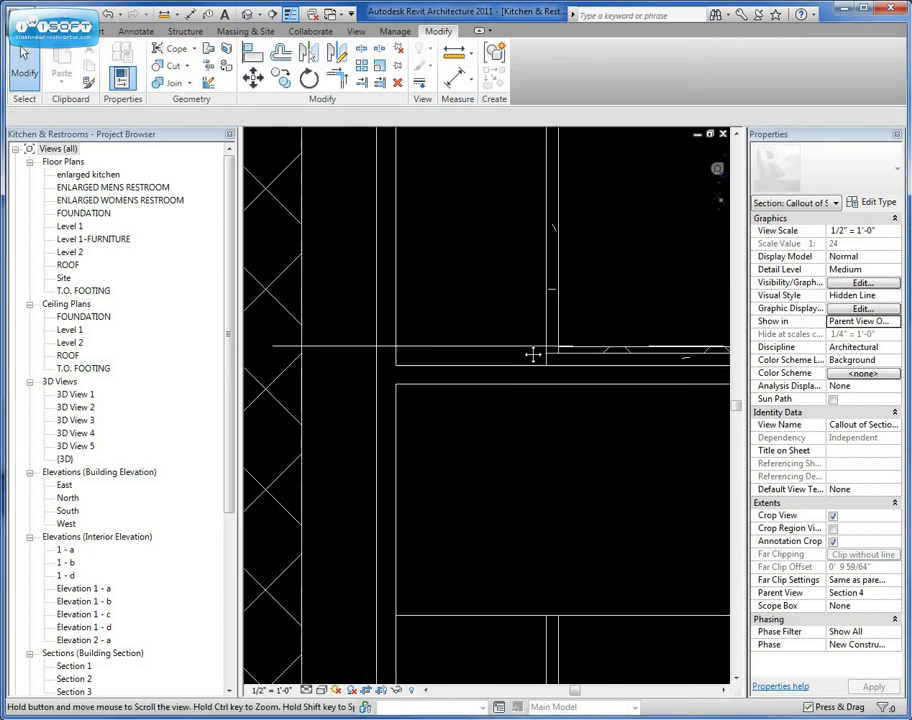
{"action": "left_click", "coordinate": [320, 690]}
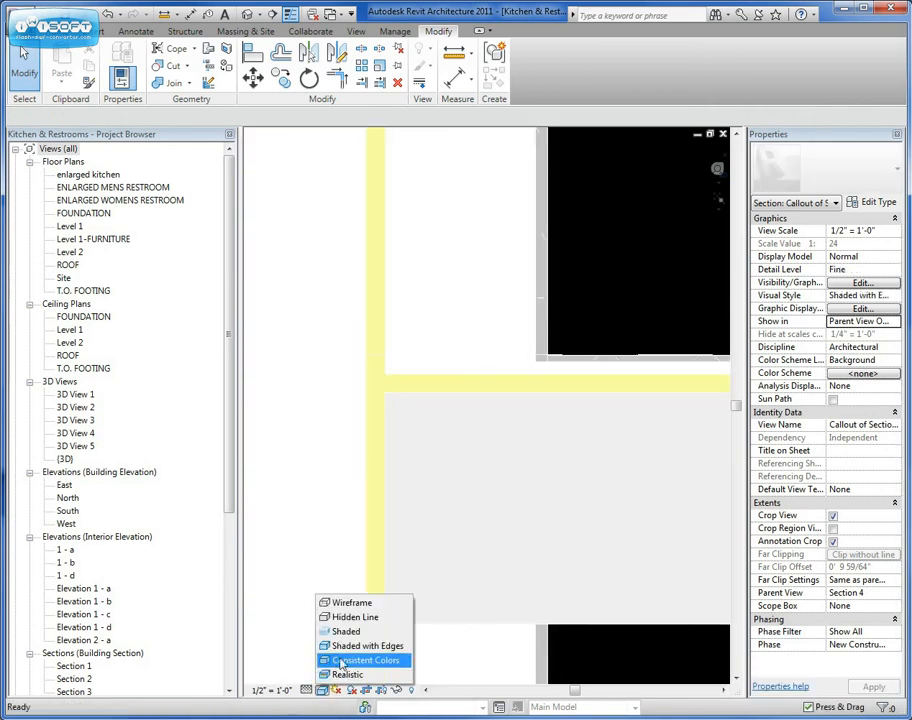
Set the view to Fine detail level and Hidden Line visual style.
{"action": "left_click", "coordinate": [354, 617]}
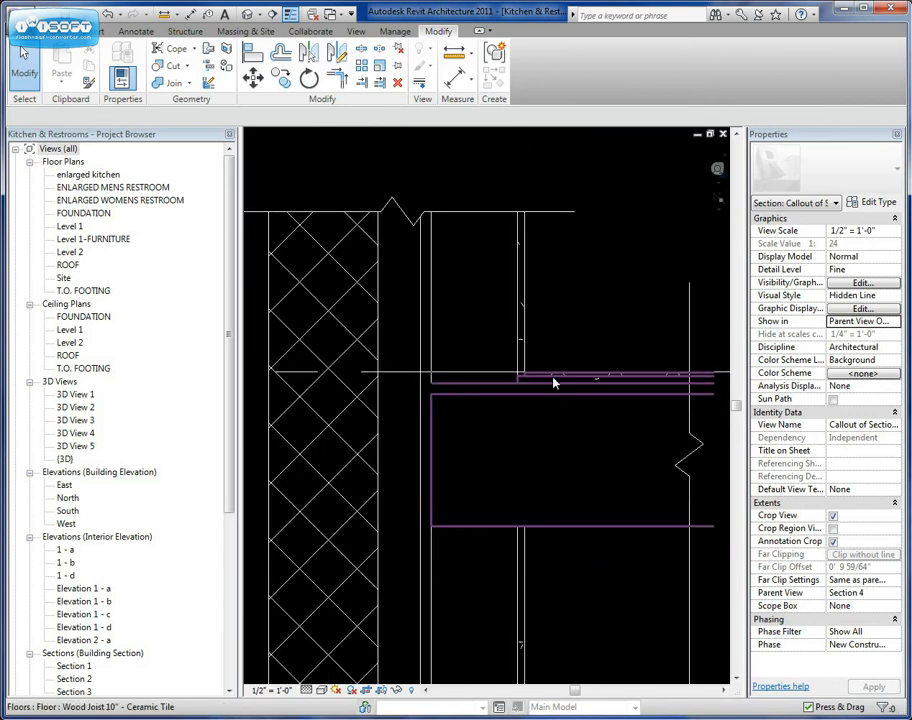
{"action": "mouse_move", "coordinate": [614, 379]}
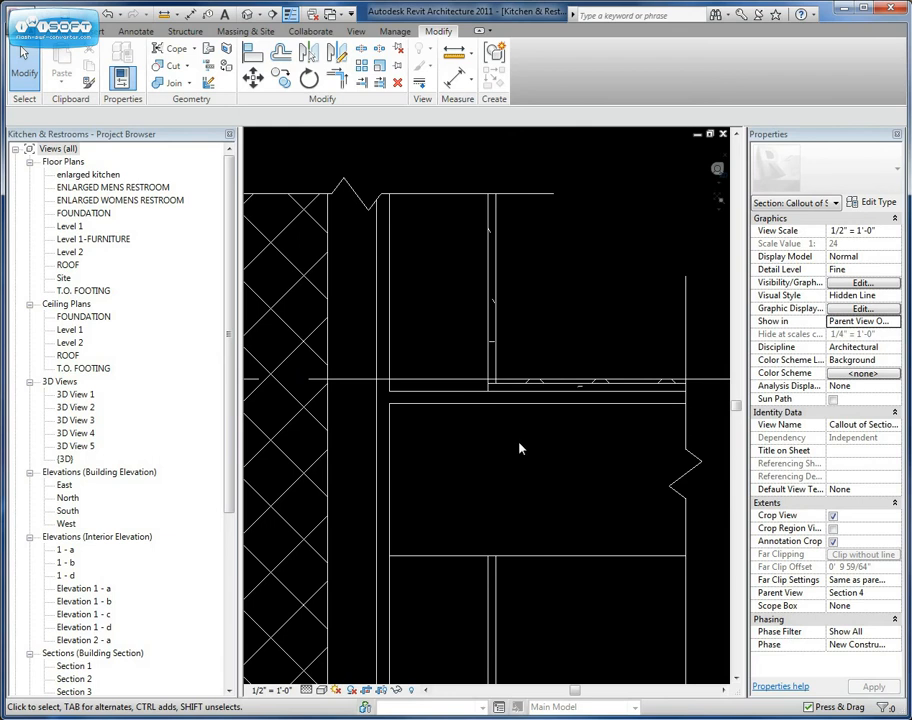
{"action": "left_click", "coordinate": [525, 373]}
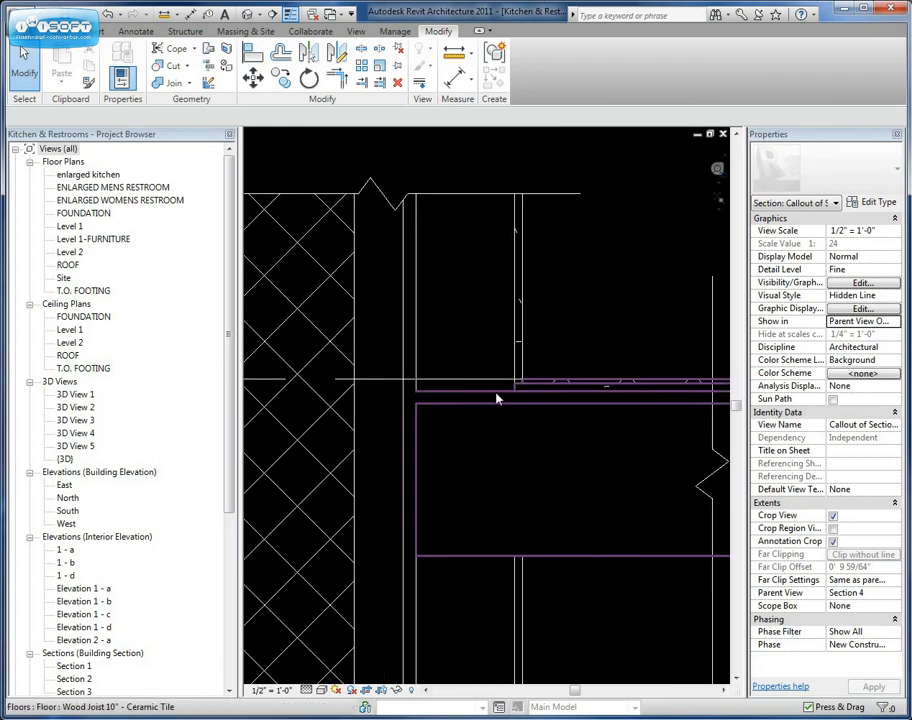
{"action": "left_click", "coordinate": [500, 425]}
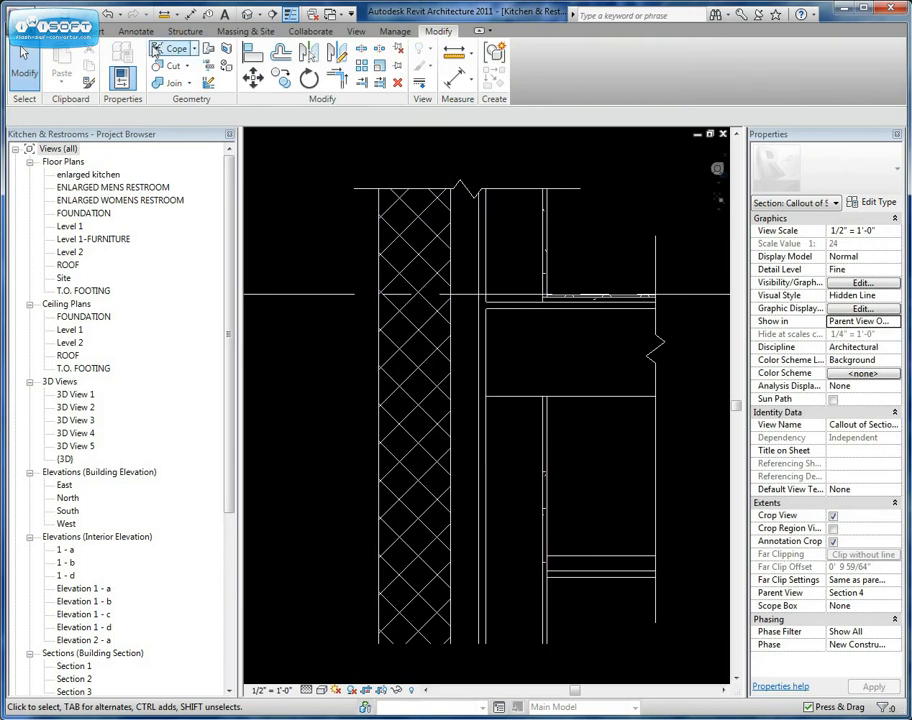
Start a CMU repeating detail component along the wall's masonry layer.
{"action": "left_click", "coordinate": [136, 31]}
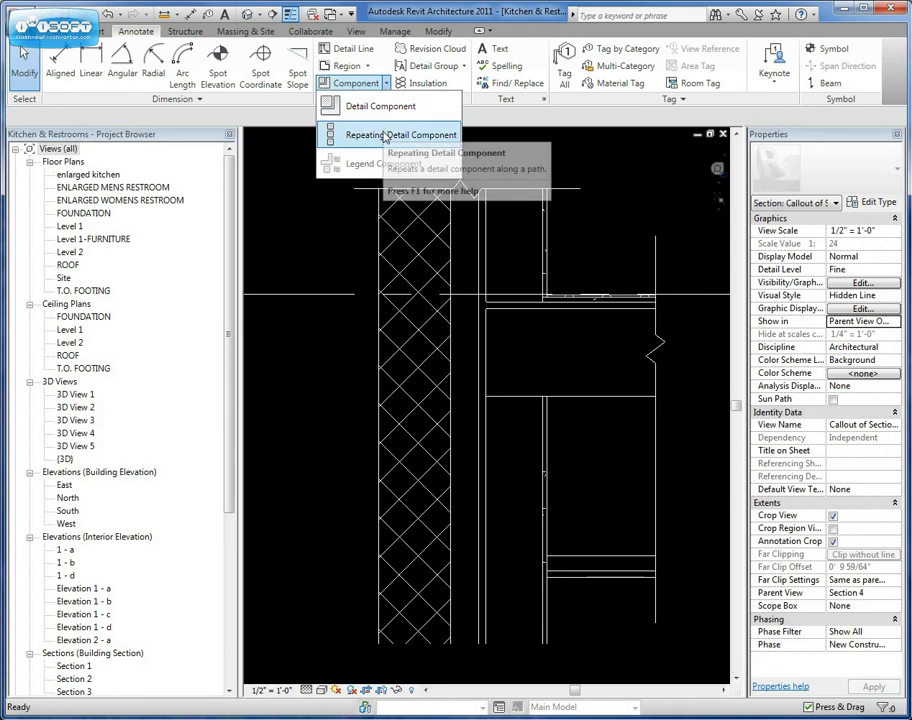
{"action": "left_click", "coordinate": [401, 134]}
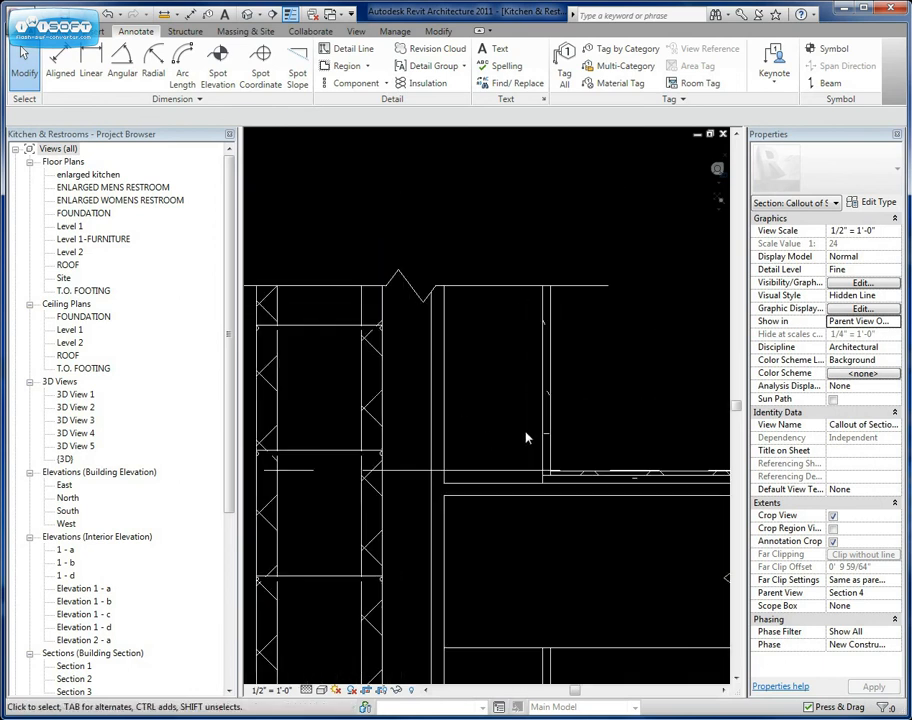
{"action": "mouse_move", "coordinate": [395, 128]}
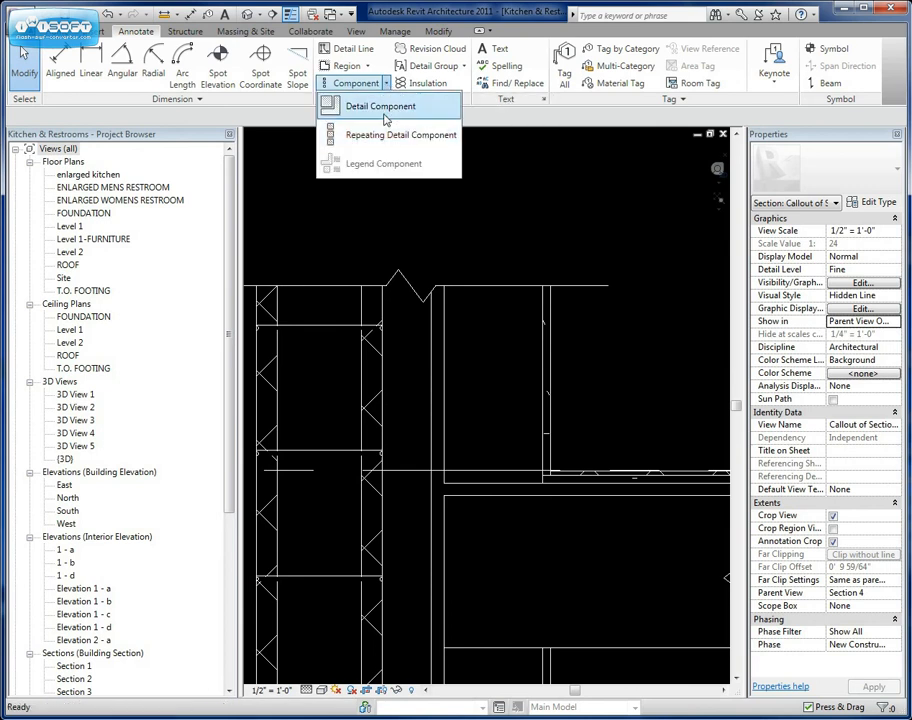
Load Channel Studs-Section from Detail Components > Div 05-Metals > Structural Metal Studs Framing.
{"action": "left_click", "coordinate": [380, 106]}
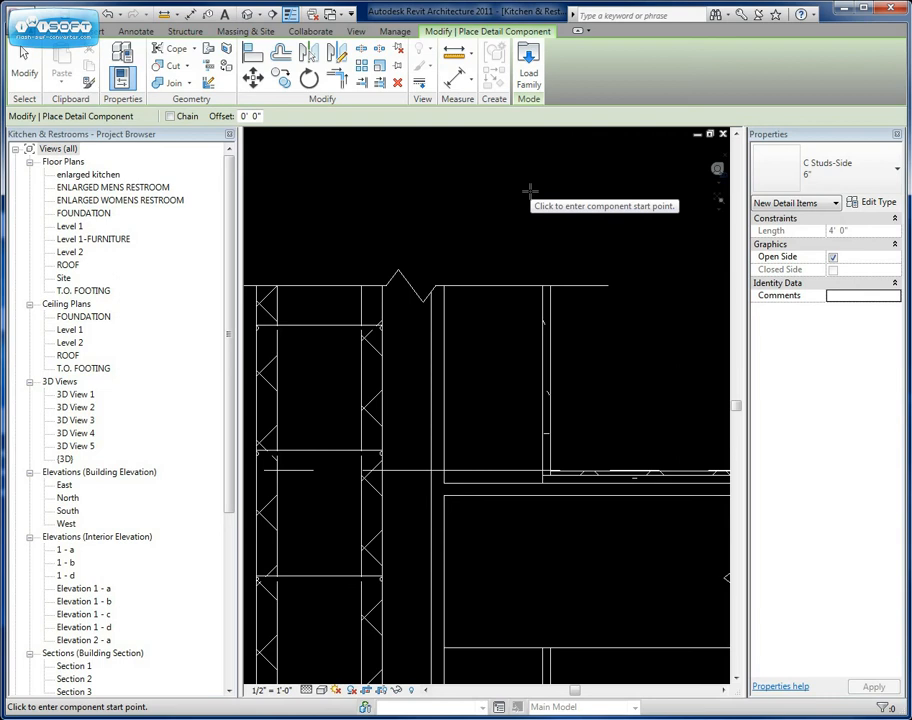
{"action": "mouse_move", "coordinate": [564, 221]}
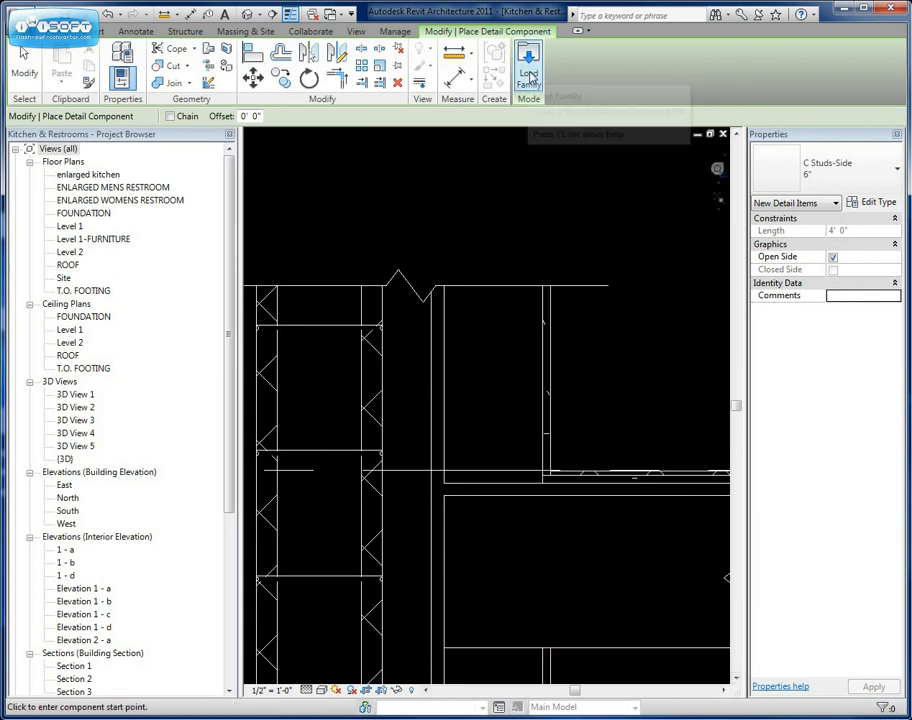
{"action": "left_click", "coordinate": [528, 65]}
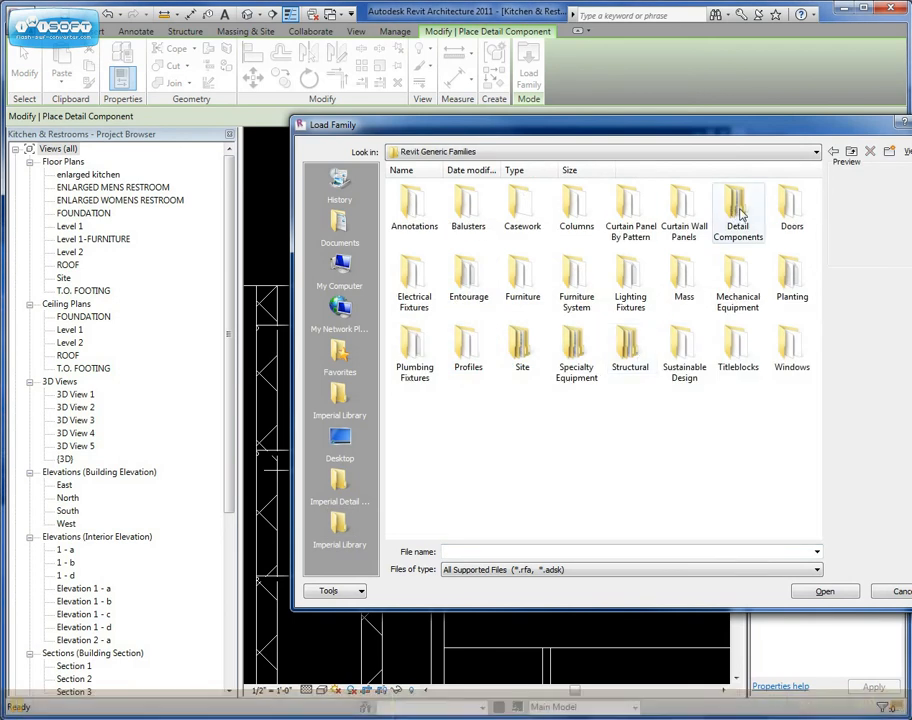
{"action": "double_click", "coordinate": [738, 205]}
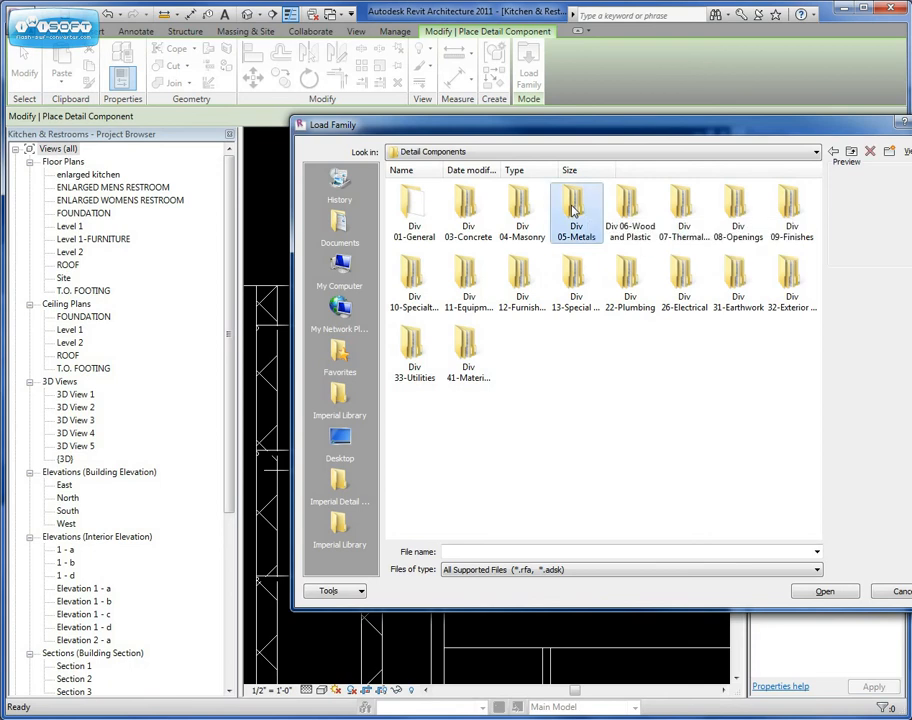
{"action": "double_click", "coordinate": [577, 205]}
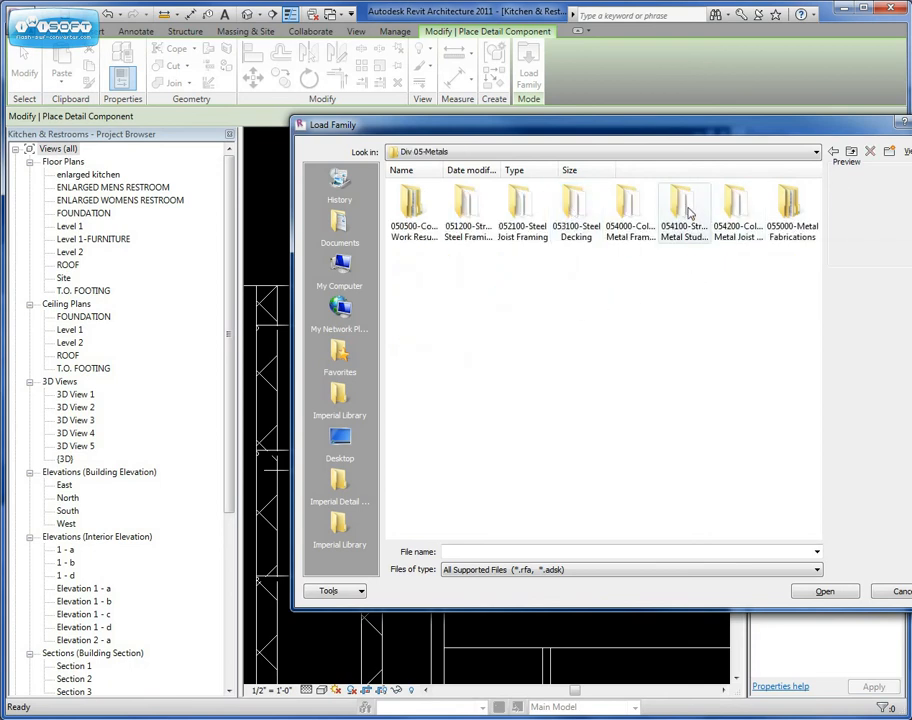
{"action": "mouse_move", "coordinate": [685, 205]}
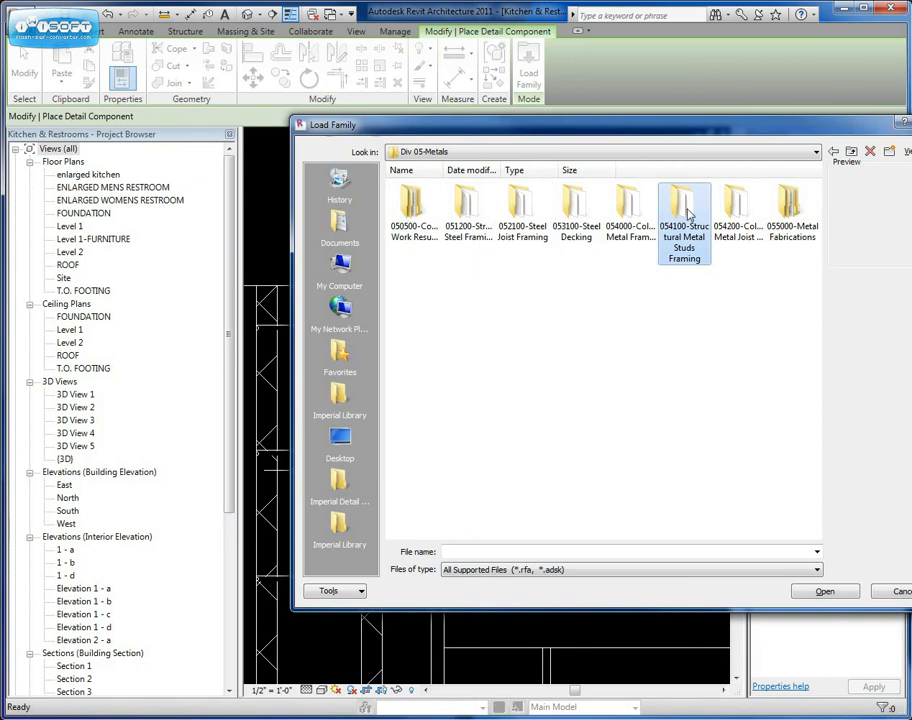
{"action": "double_click", "coordinate": [684, 207]}
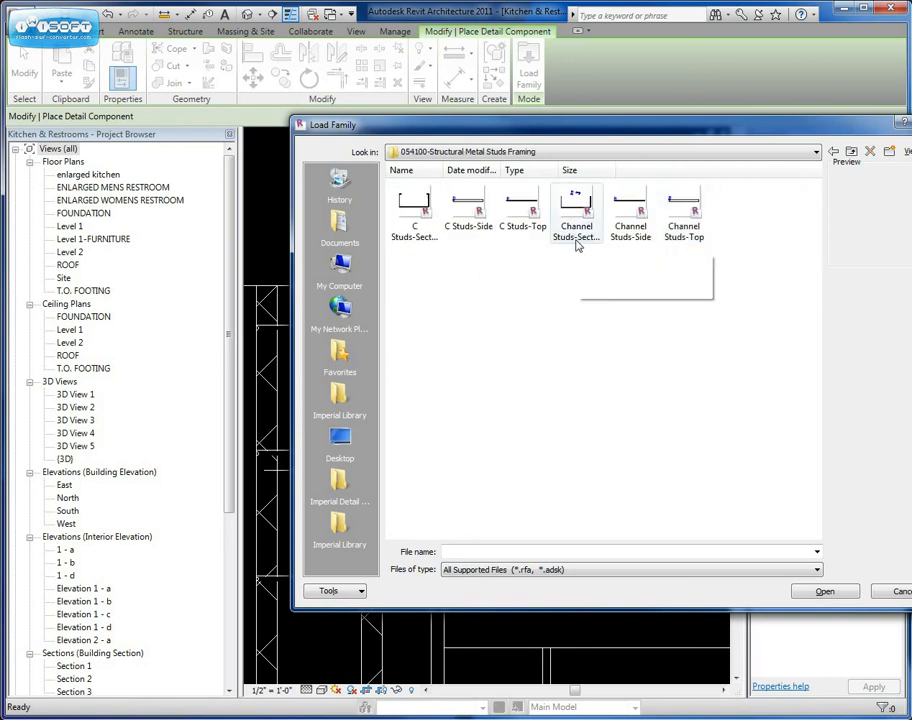
{"action": "left_click", "coordinate": [576, 205]}
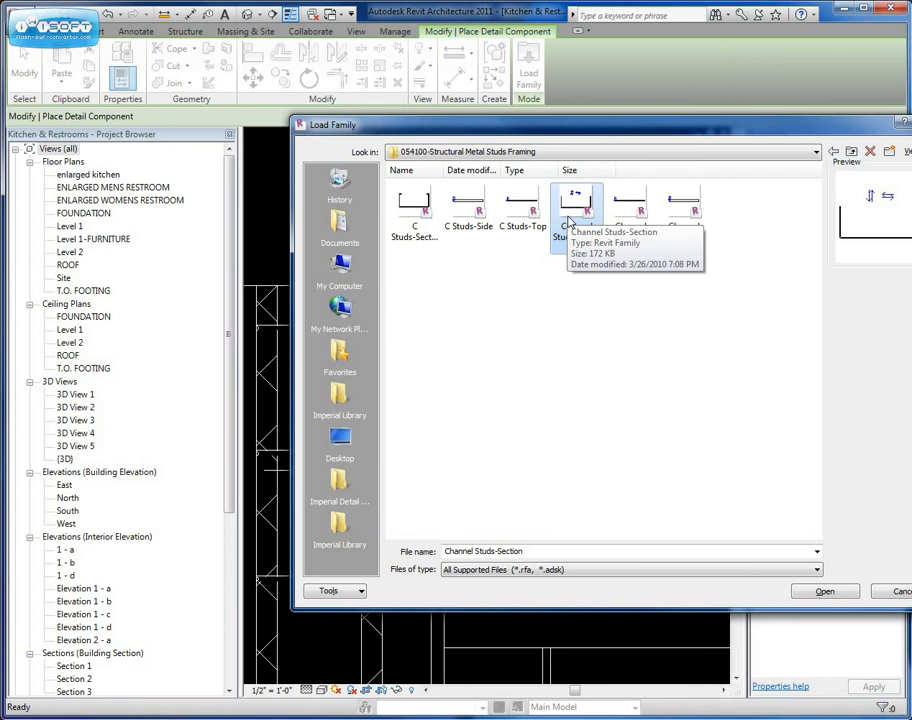
{"action": "left_click", "coordinate": [824, 591]}
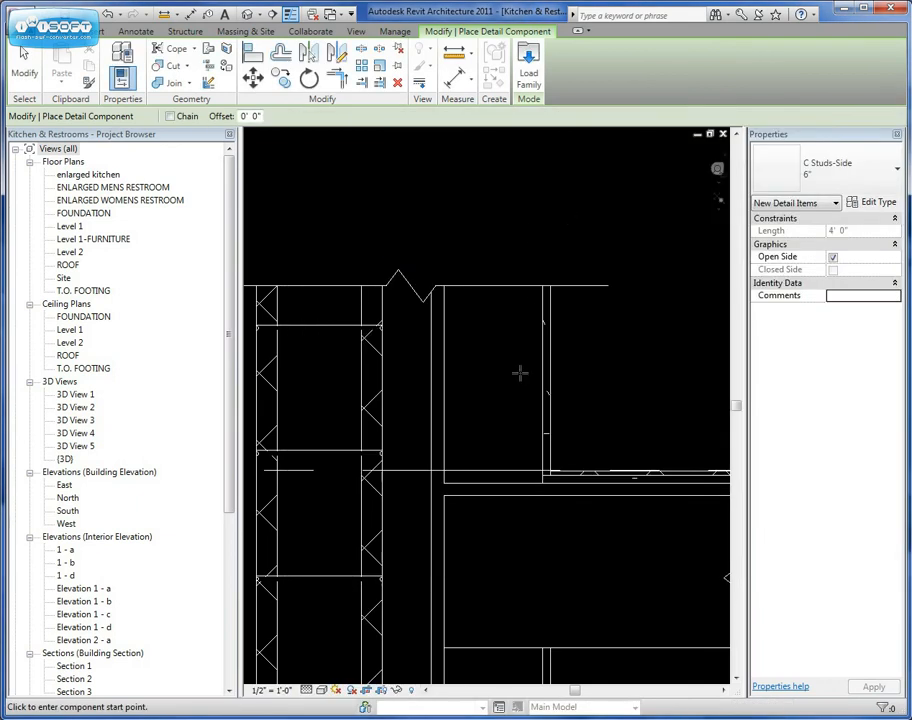
Browse the Type Selector list for a C Studs-Side stud size.
{"action": "left_click", "coordinate": [891, 167]}
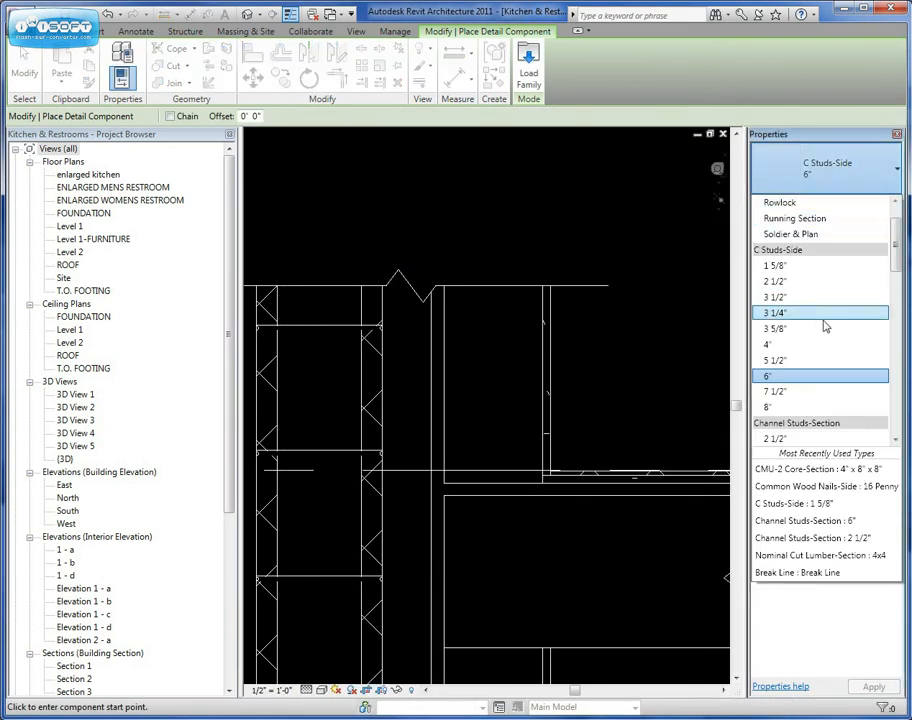
{"action": "scroll", "scroll_direction": "down", "scroll_amount": 3}
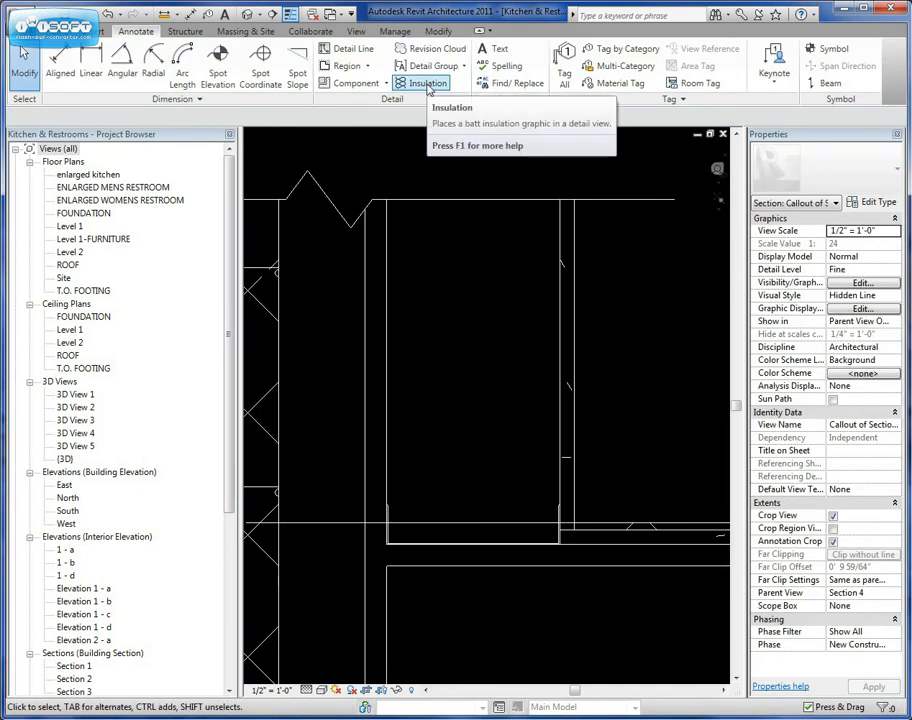
Draw 5 1/2" batt insulation down the wall cavity above the floor.
{"action": "left_click", "coordinate": [425, 83]}
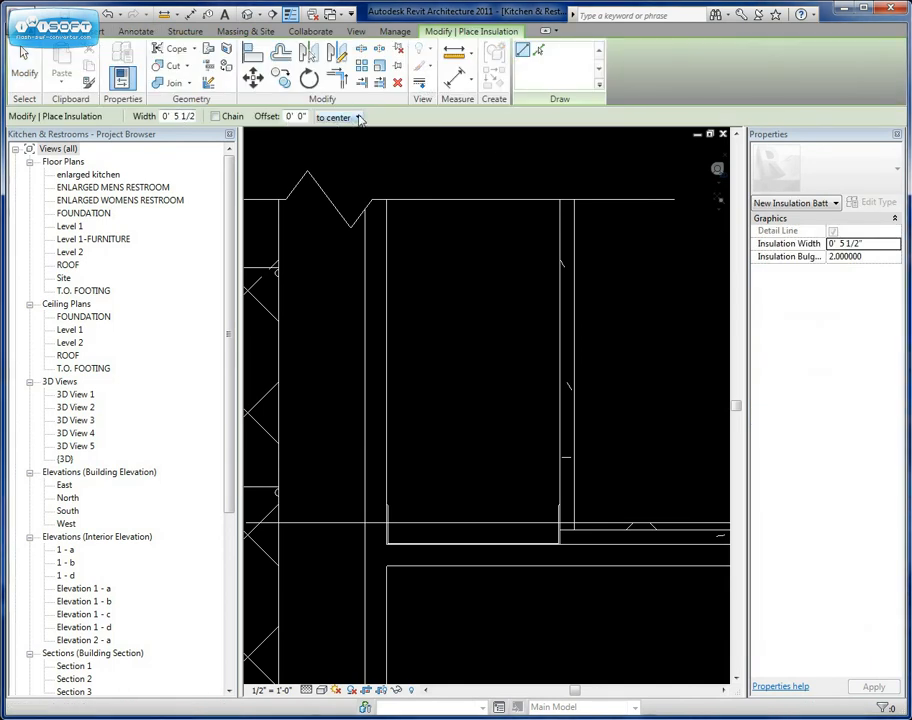
{"action": "mouse_move", "coordinate": [472, 543]}
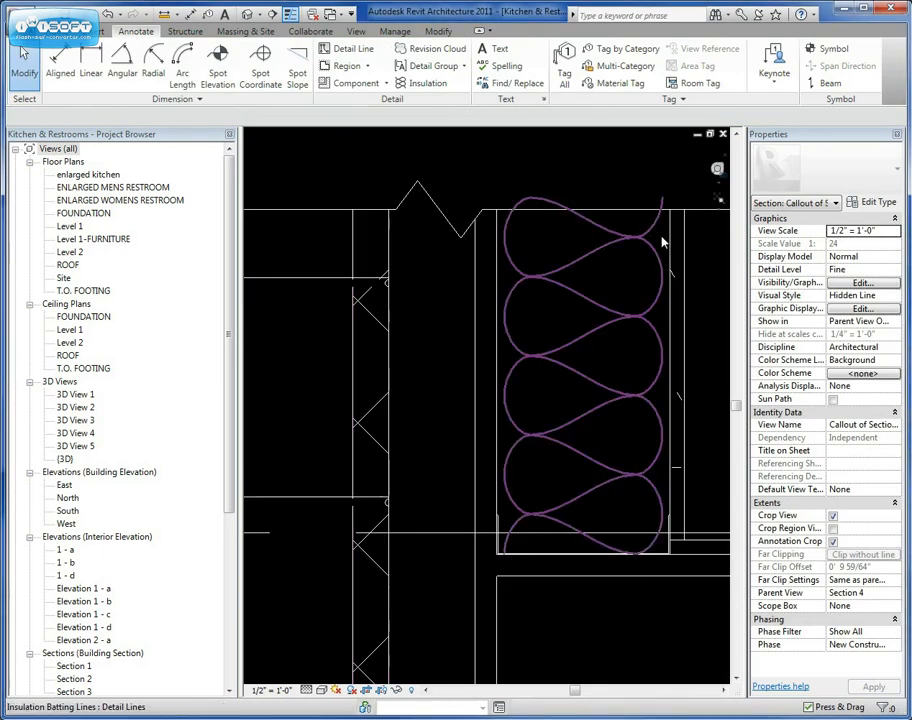
{"action": "left_click", "coordinate": [693, 300]}
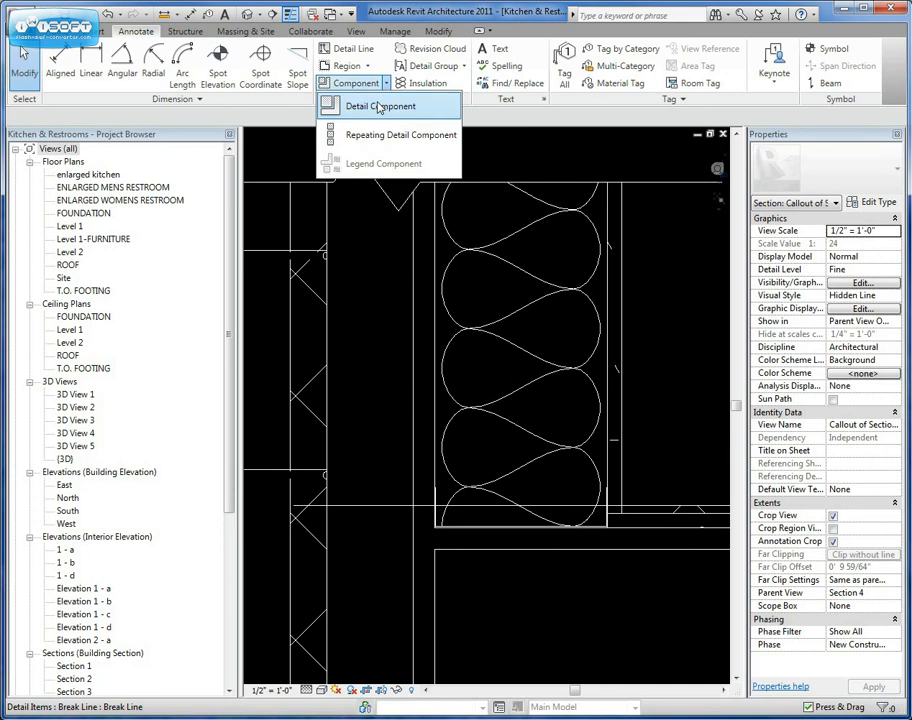
Place a 6" C Studs-Side detail component in the upper insulated cavity.
{"action": "left_click", "coordinate": [379, 106]}
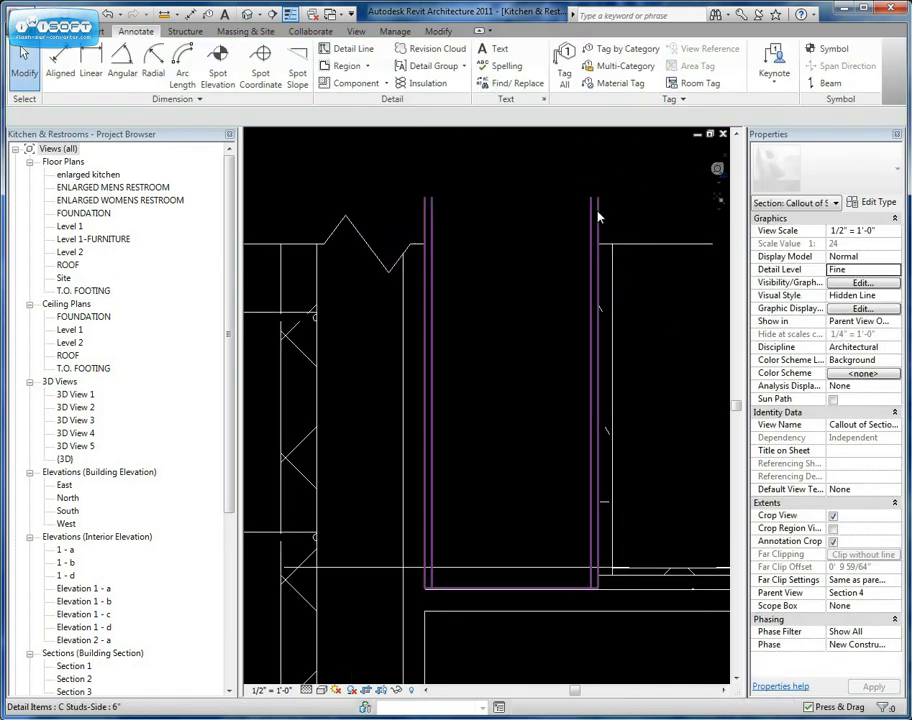
{"action": "left_click", "coordinate": [510, 400]}
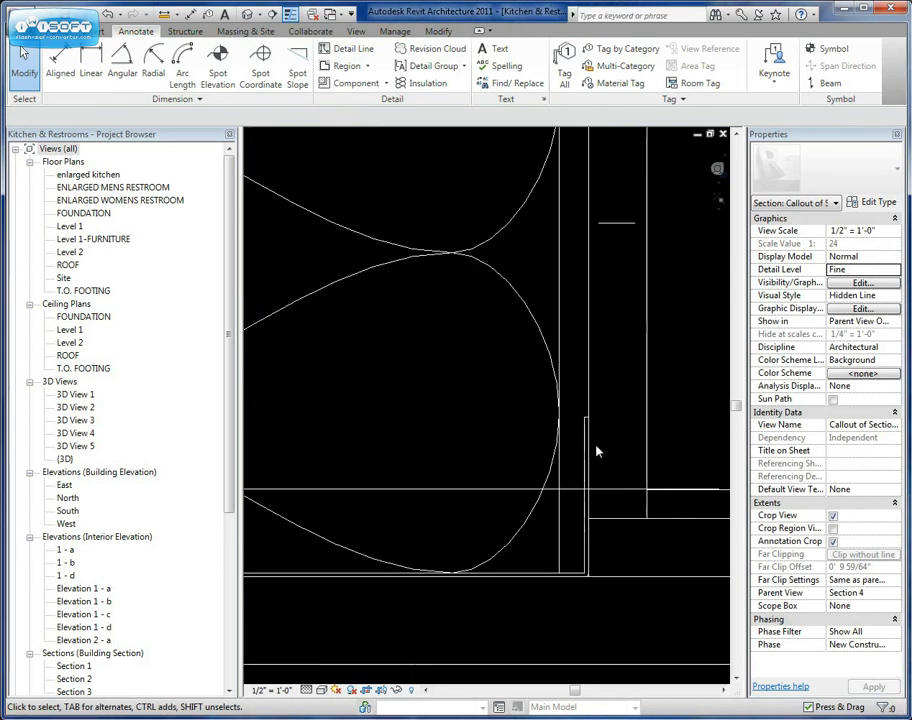
{"action": "mouse_move", "coordinate": [568, 280]}
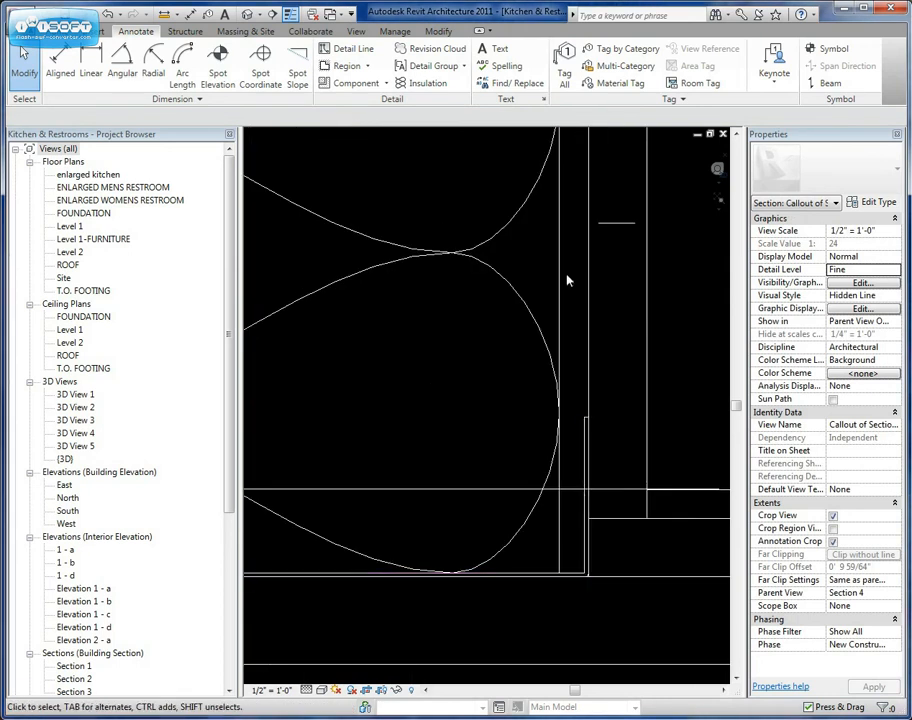
{"action": "mouse_move", "coordinate": [515, 257]}
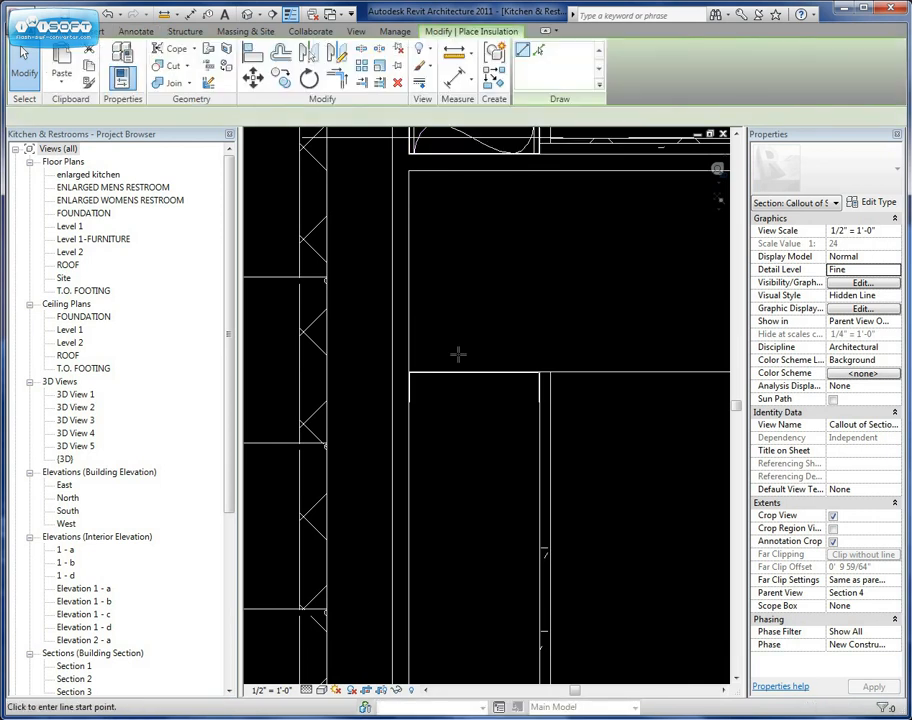
Draw a batt insulation graphic down the lower wall cavity beneath the floor.
{"action": "left_click", "coordinate": [475, 373]}
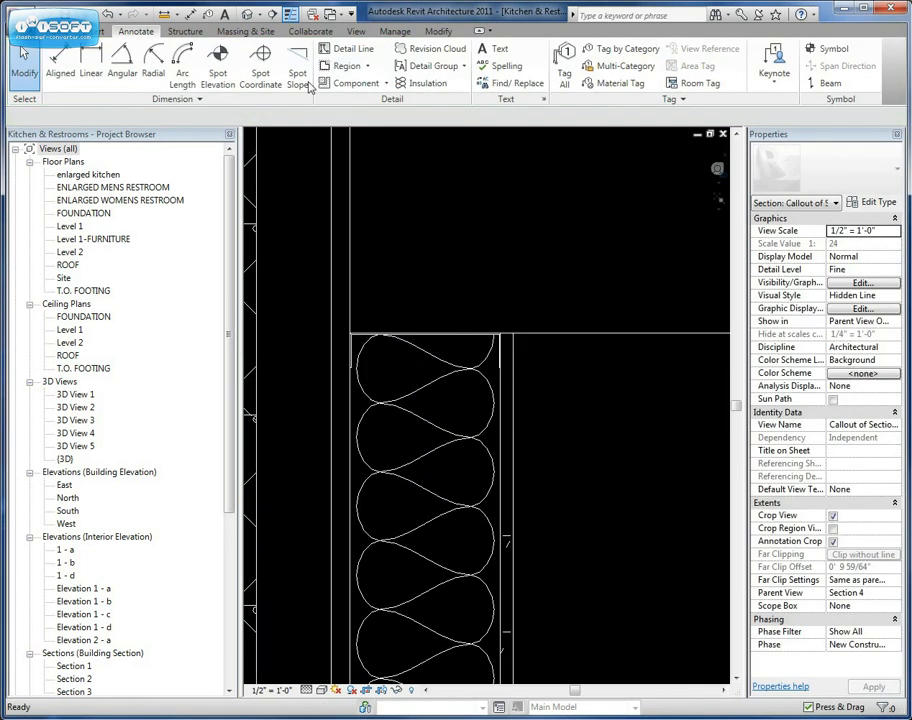
Place a C Studs-Side 5 1/2" stud below the floor and adjust its type.
{"action": "left_click", "coordinate": [350, 82]}
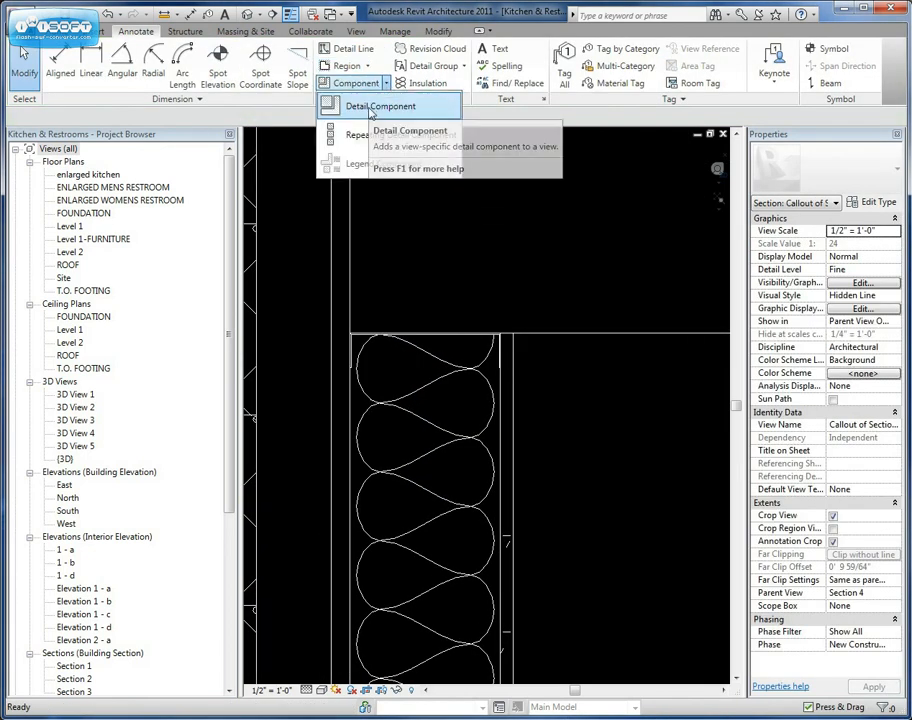
{"action": "left_click", "coordinate": [380, 106]}
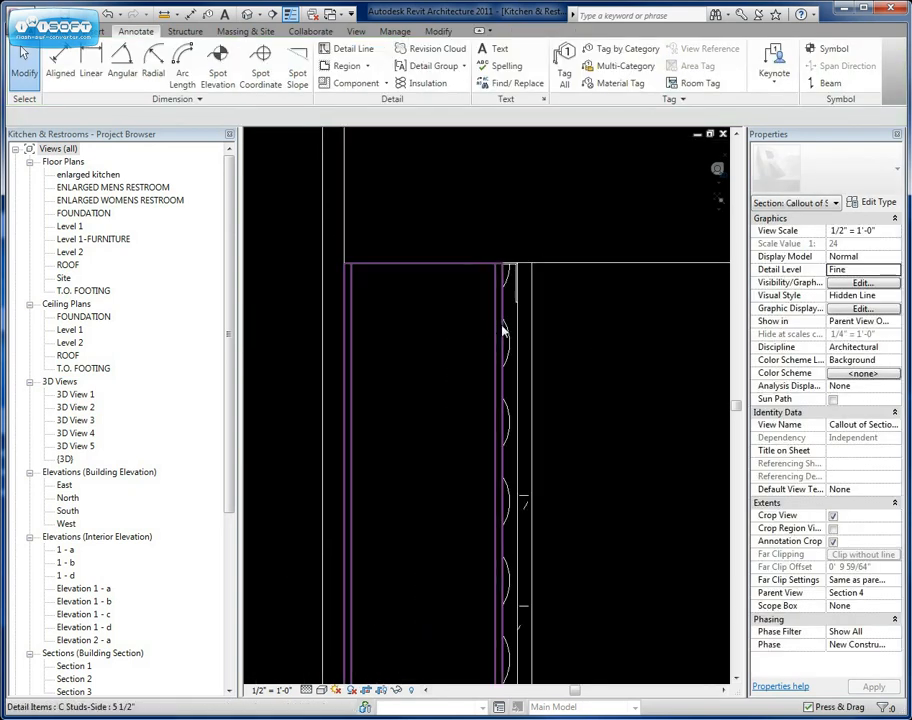
{"action": "mouse_move", "coordinate": [500, 338]}
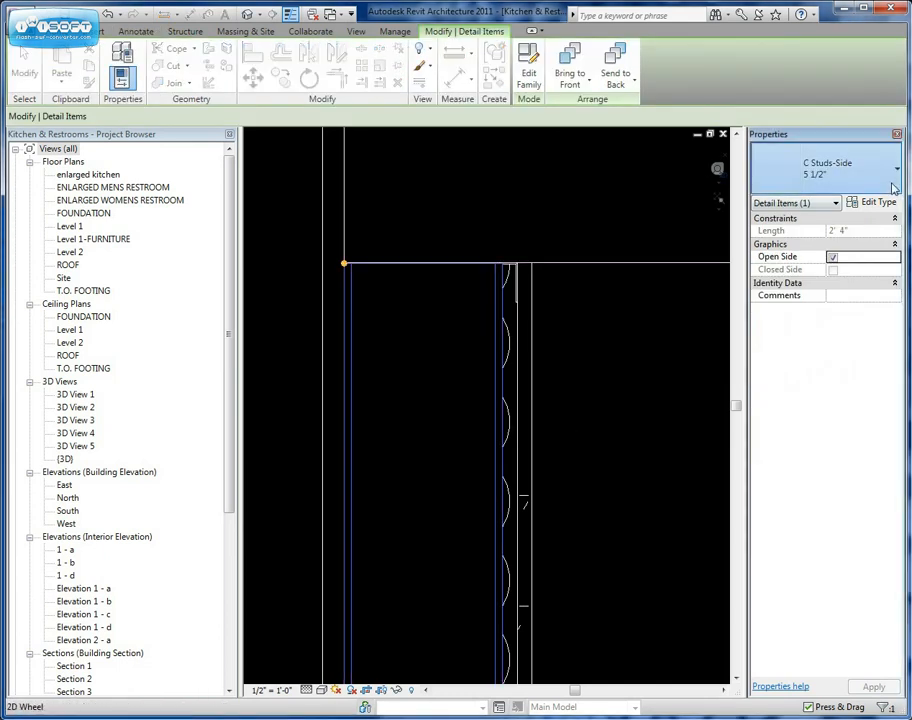
{"action": "left_click", "coordinate": [893, 170]}
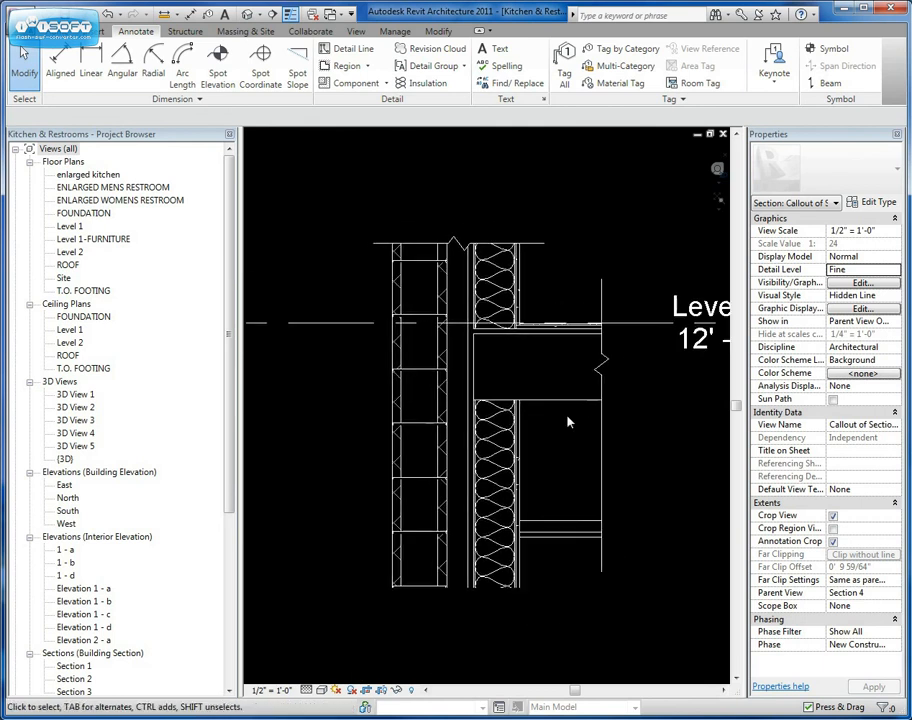
{"action": "left_click", "coordinate": [463, 457]}
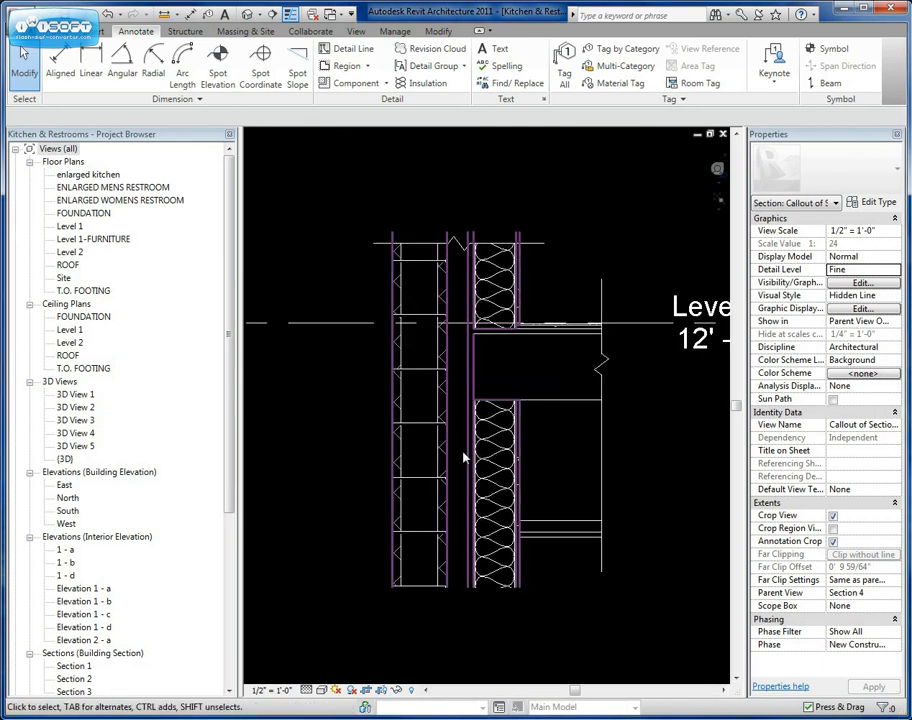